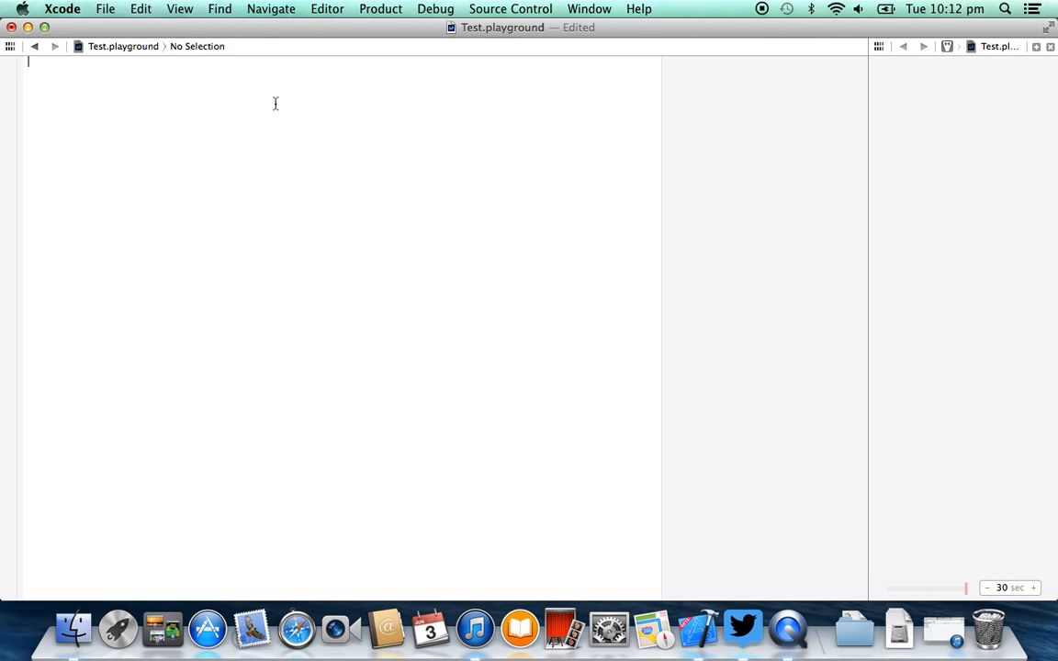
mouse_move(258, 128)
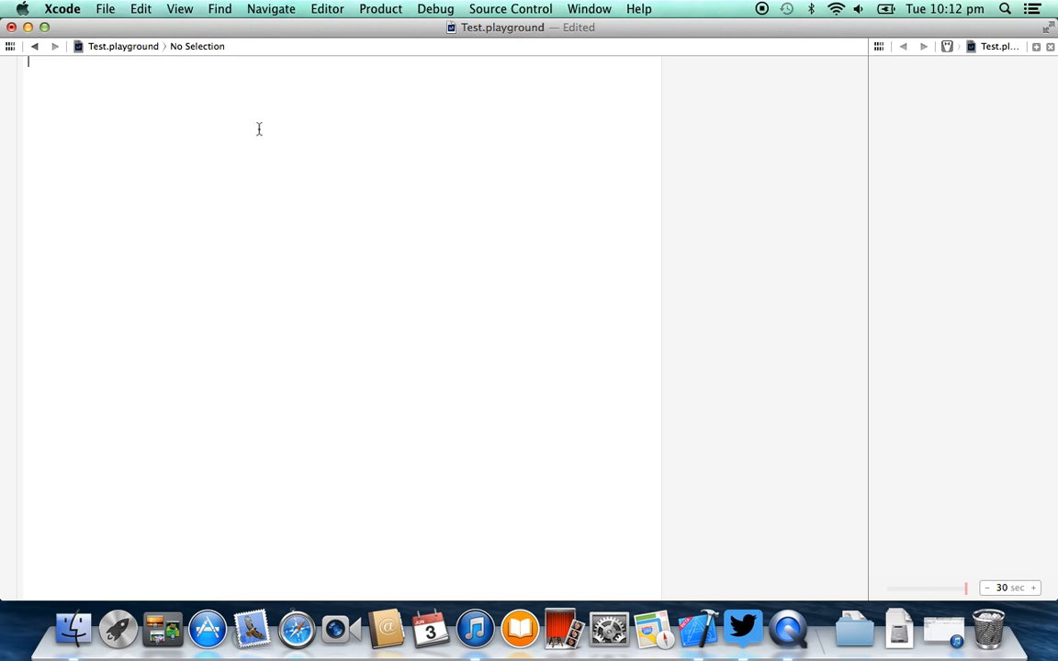
mouse_move(268, 164)
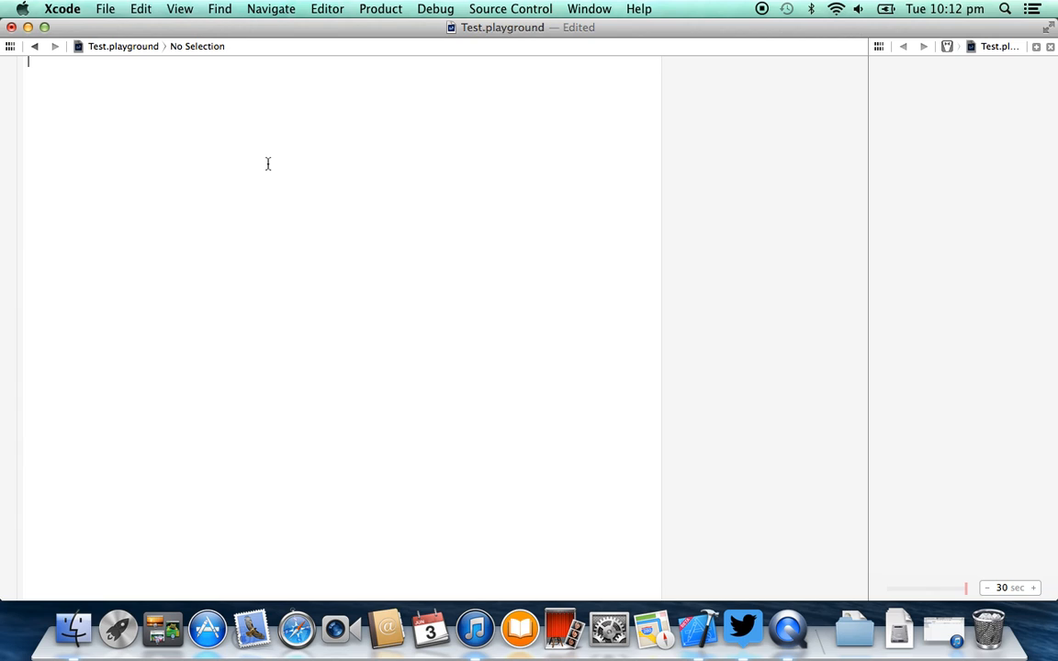
Declare `var teams = []`, which the console flags as an Array to ArrayLiteralConvertible error.
text(var teams = [])
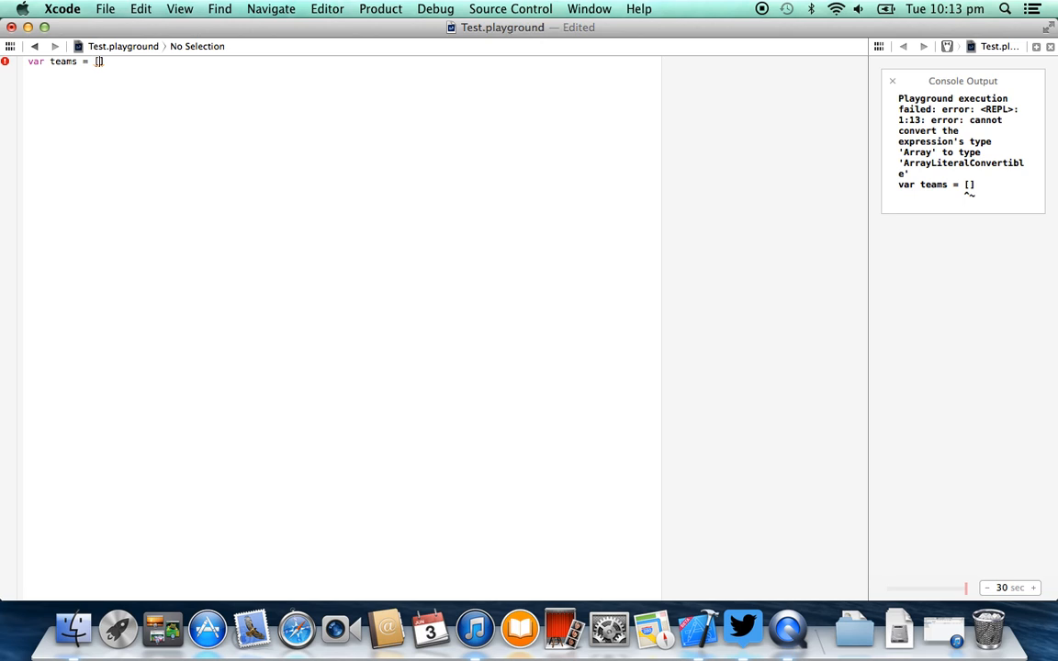
Fill teams with 1, 2, 3, 4, 5 and read an element with `var team = teams[1]`, then index 0.
text(1,)
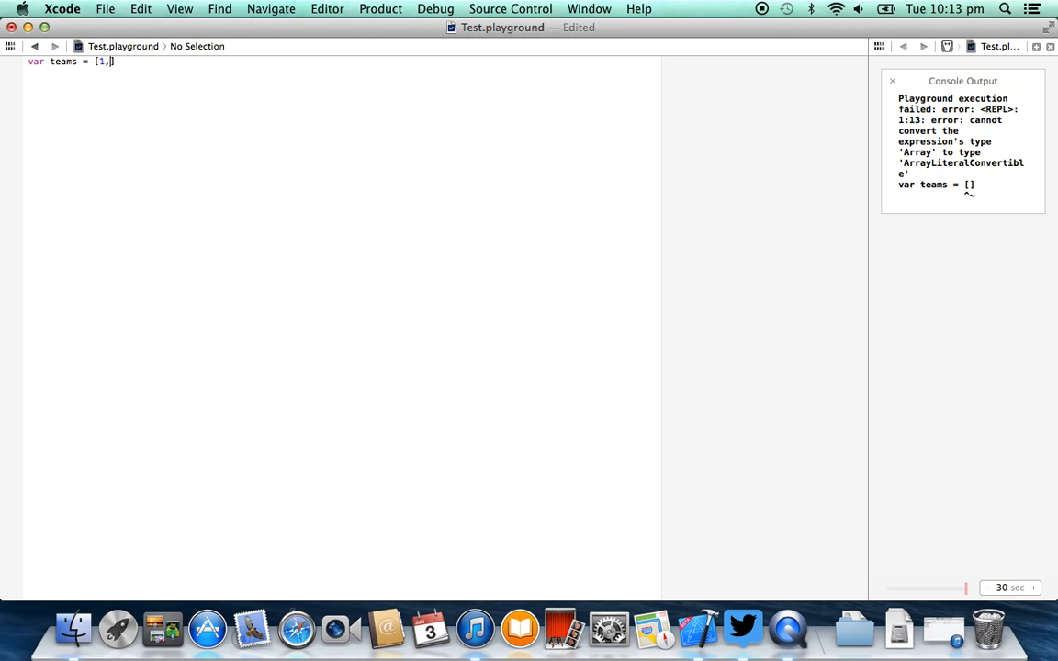
text(2, 3, 4,5)
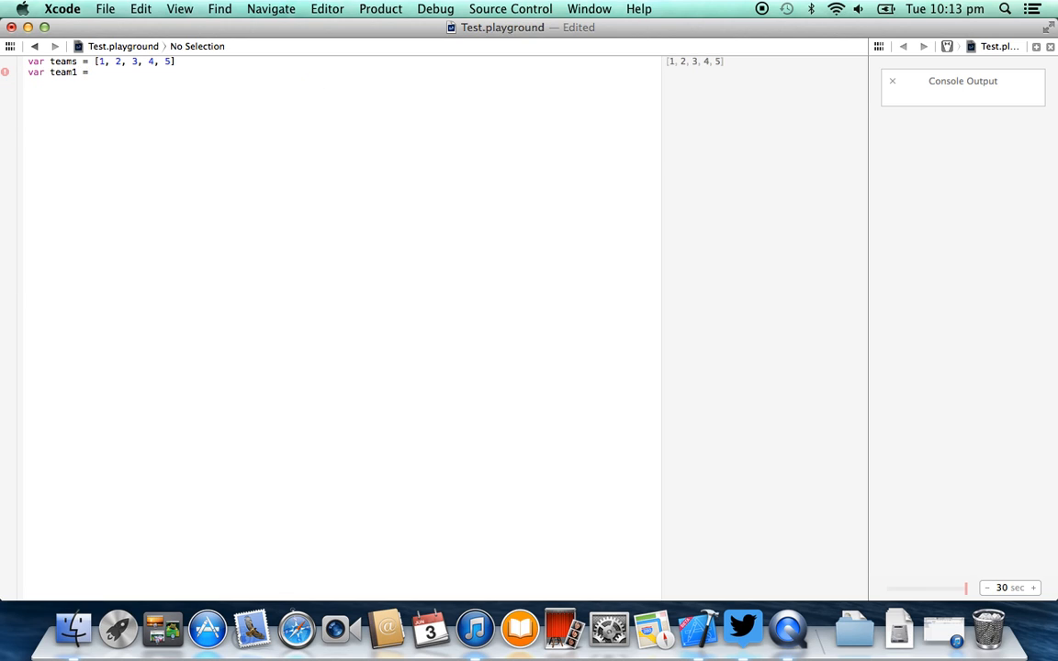
text(teams[1])
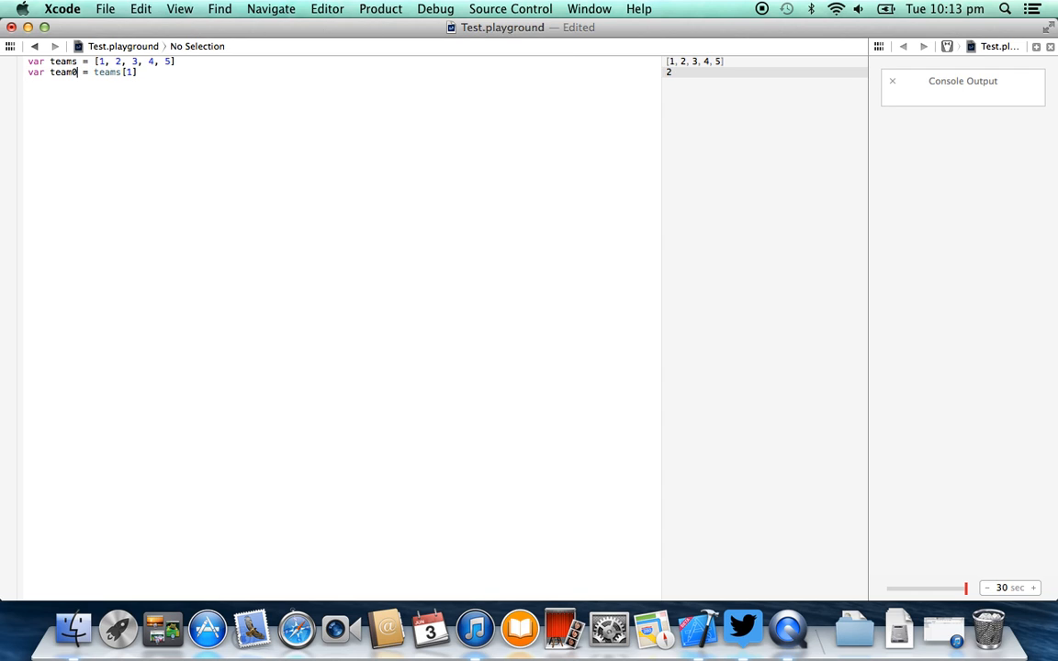
text(0)
click(101, 61)
text(")
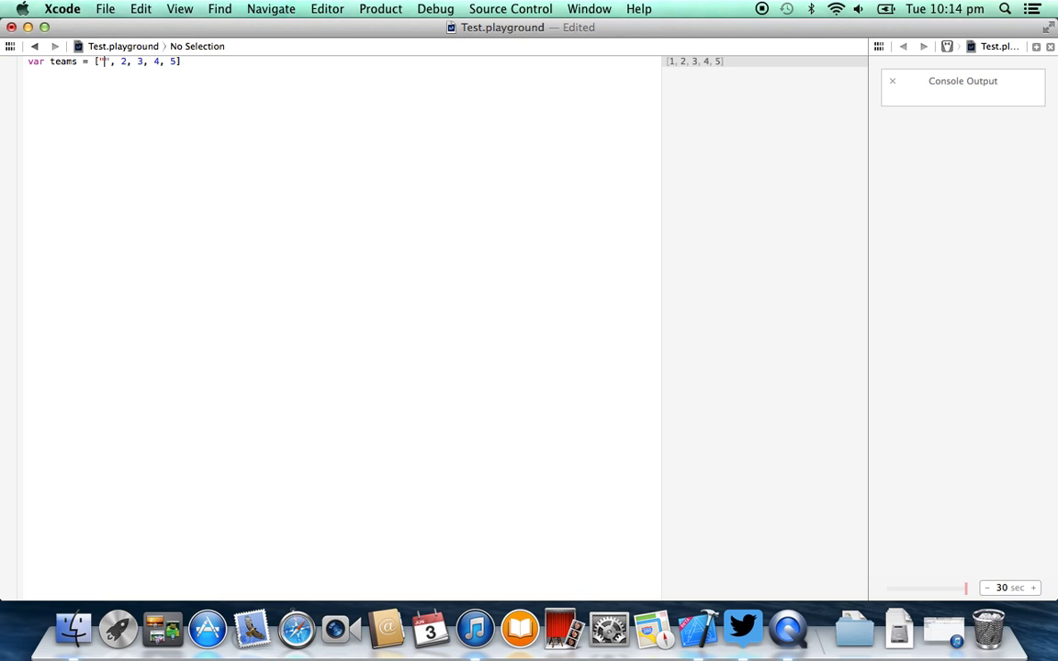
Replace the numbers with the strings "heros", "monsters", "seekers", "red", "blue".
text(heros)
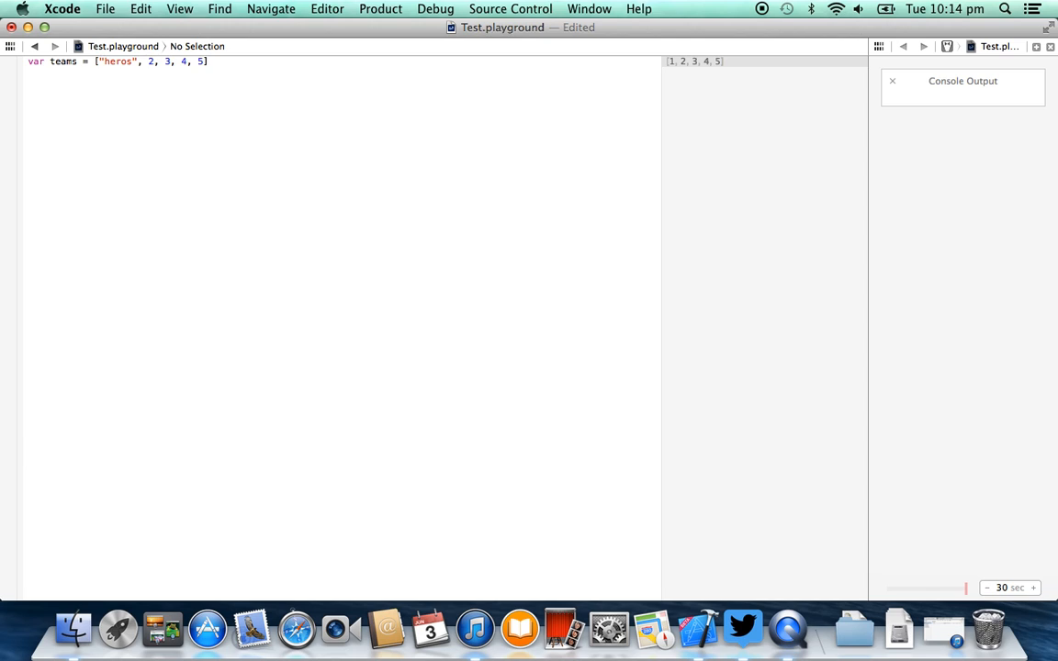
text("mon")
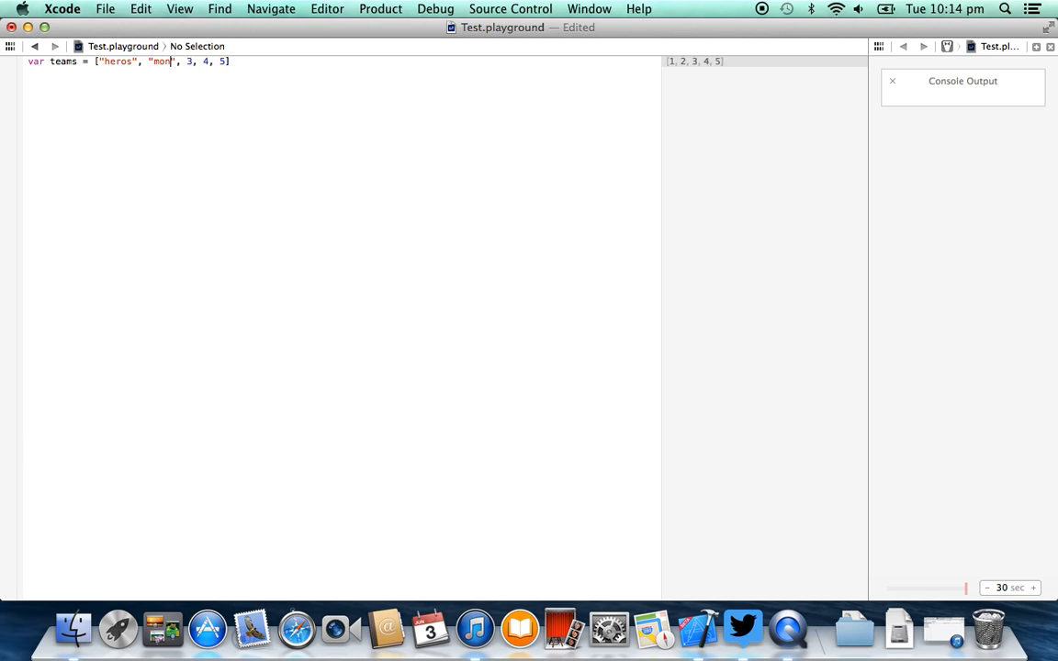
text(sters)
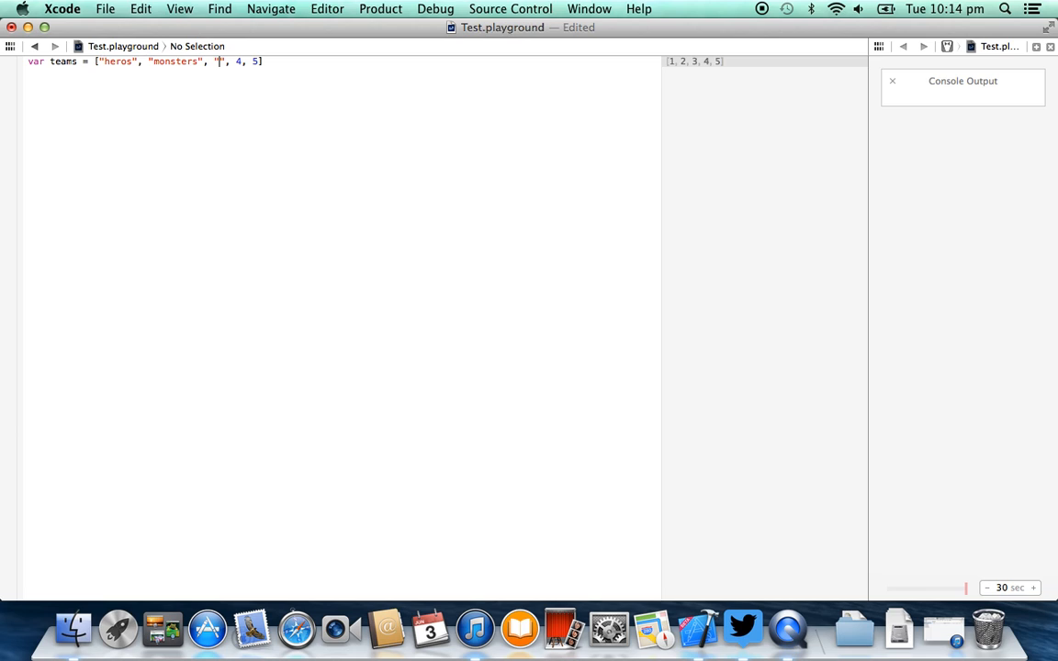
text(seekers)
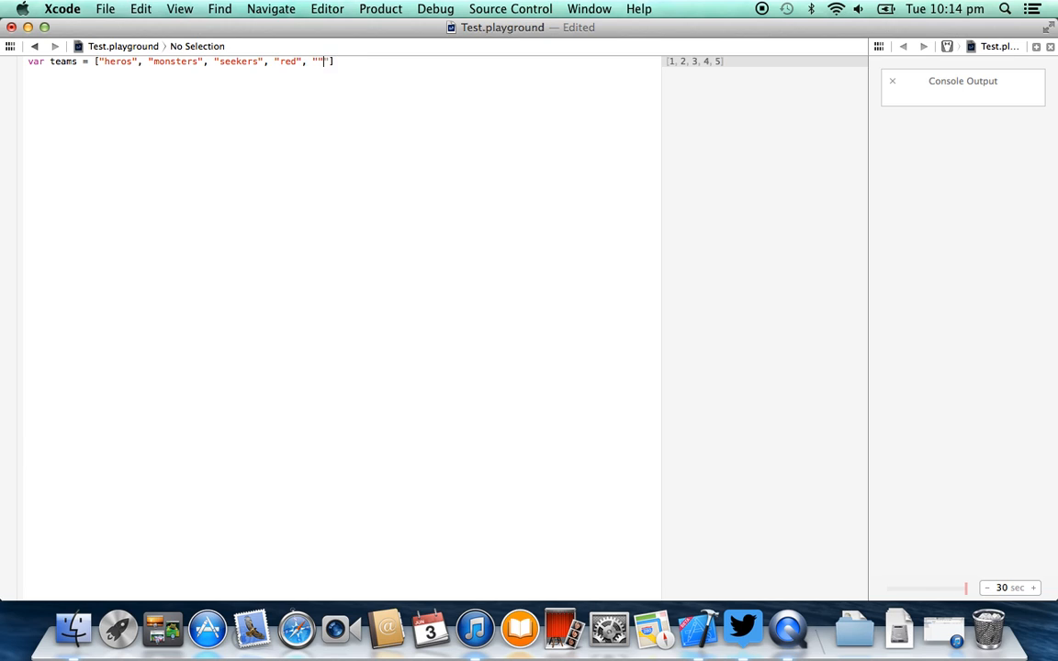
text(blue)
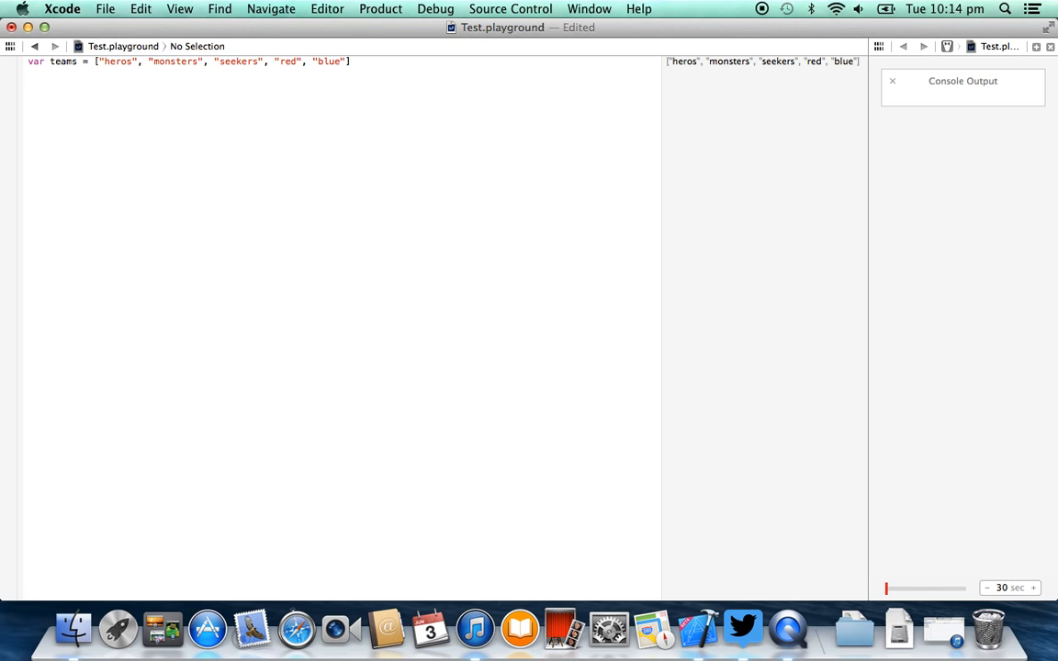
Write `for team in teams { println(team) }` so the console lists all five names.
text(for)
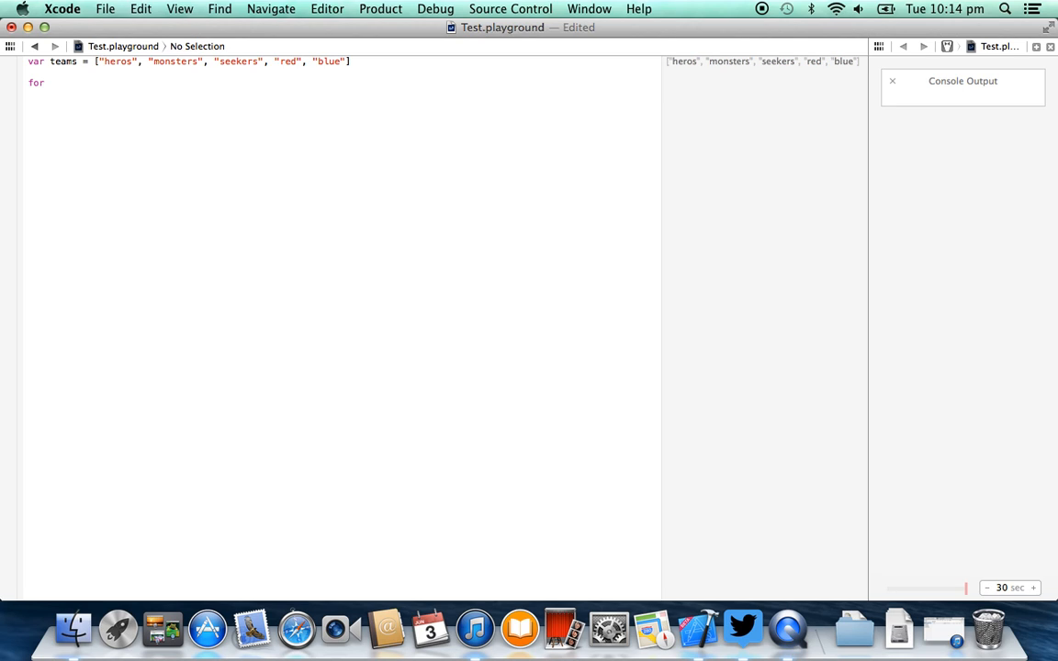
text(te)
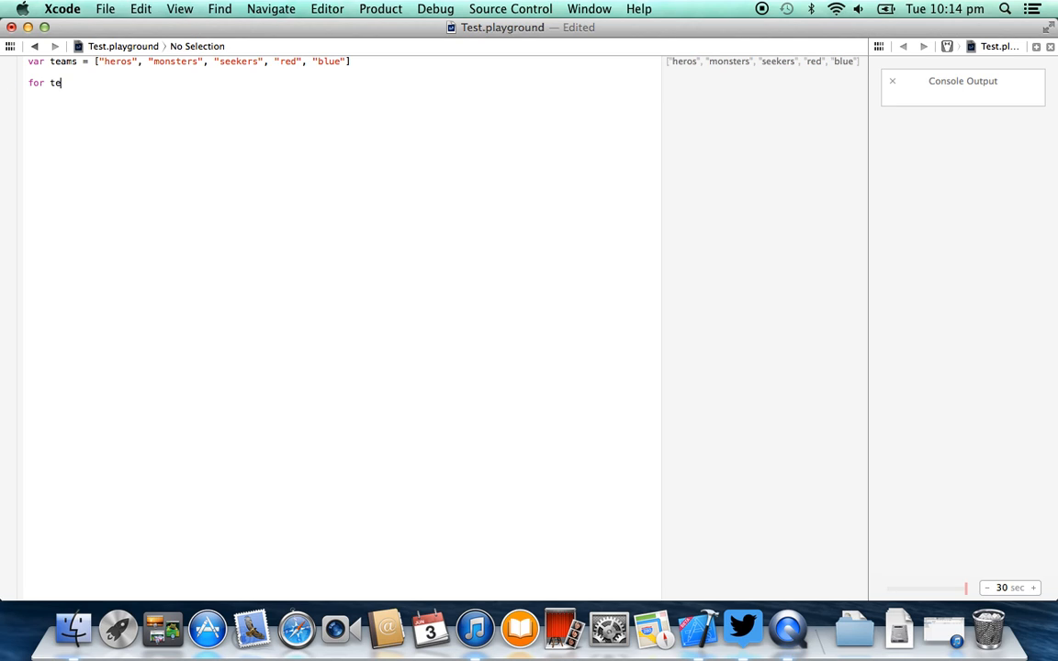
text(am in teams)
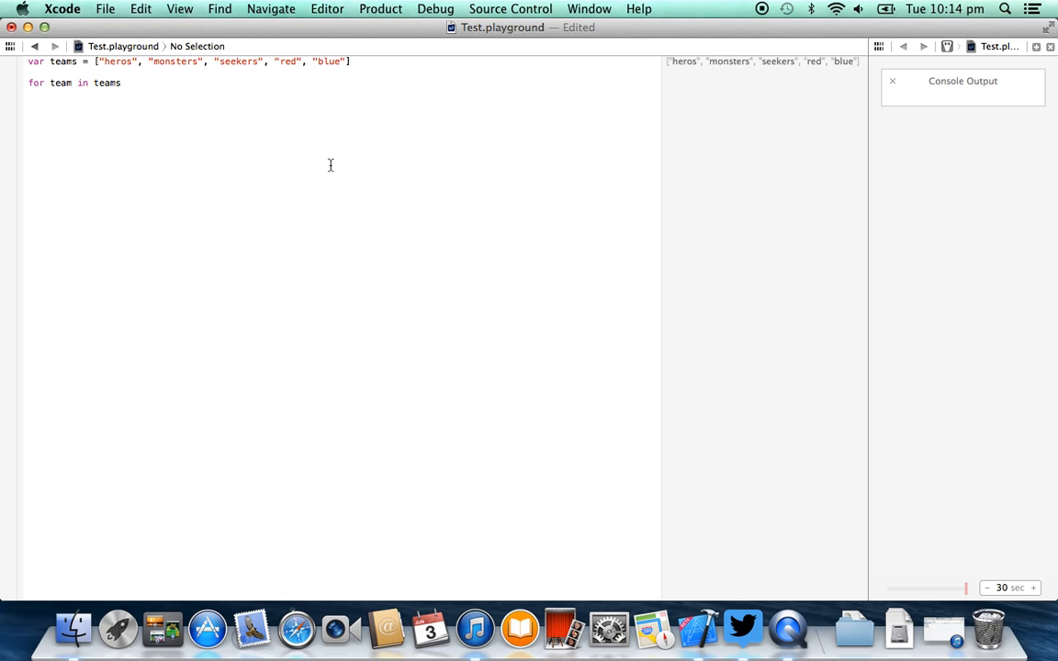
text({)
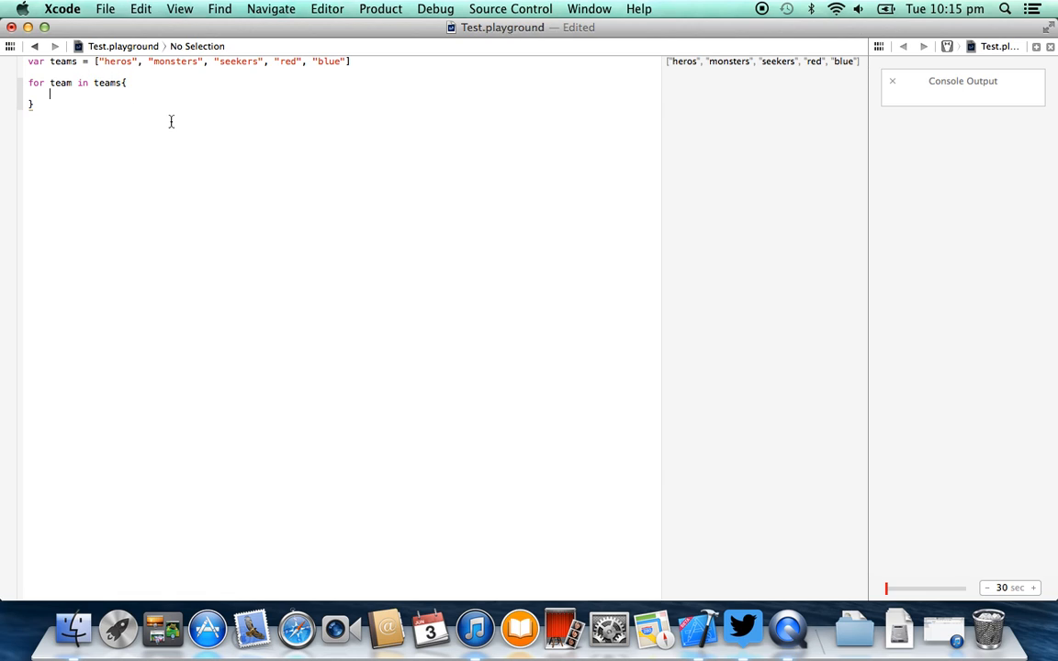
text(println)
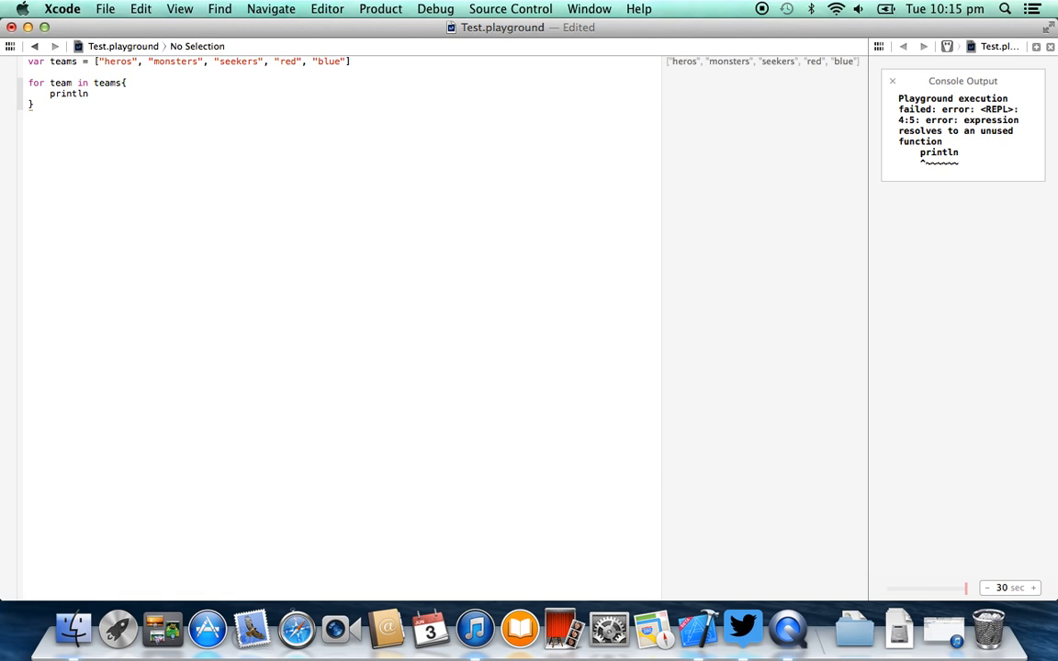
text((""))
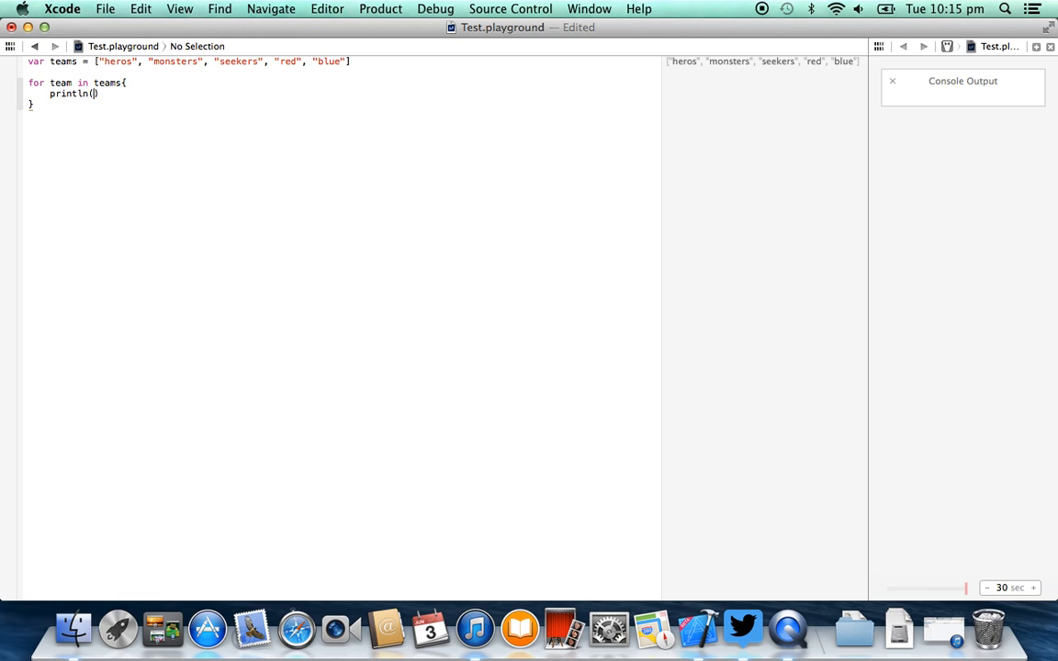
text(team)
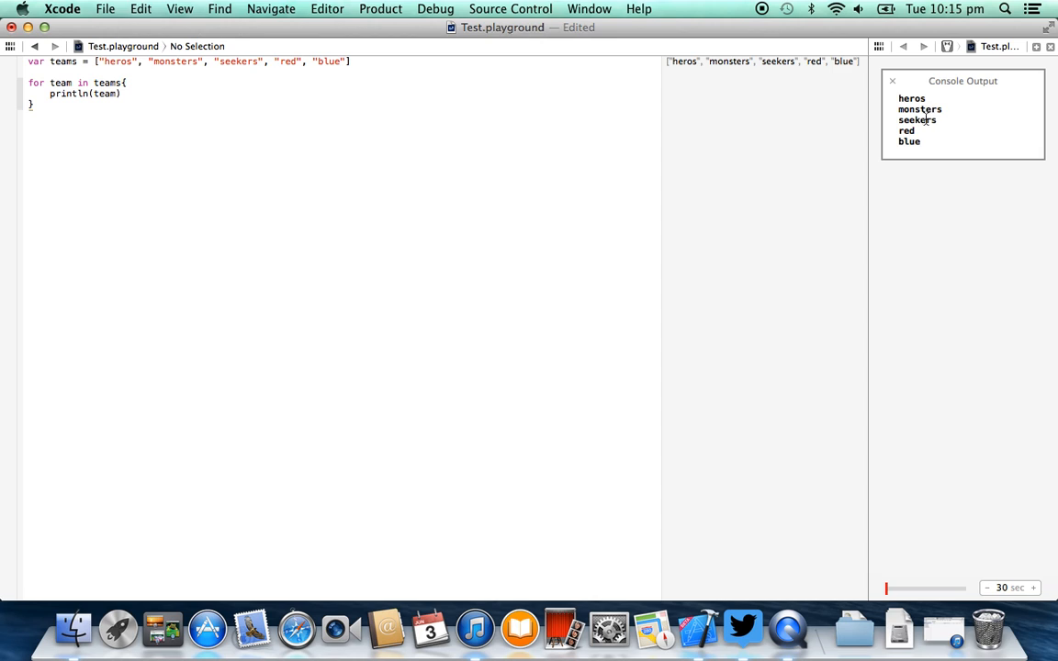
mouse_move(389, 205)
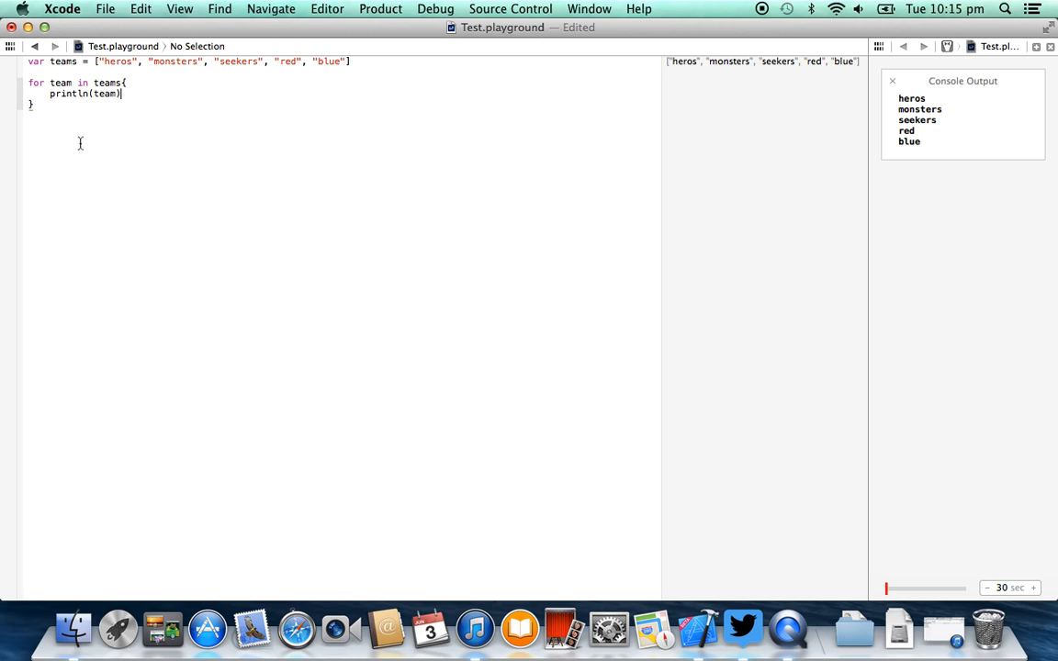
mouse_move(154, 132)
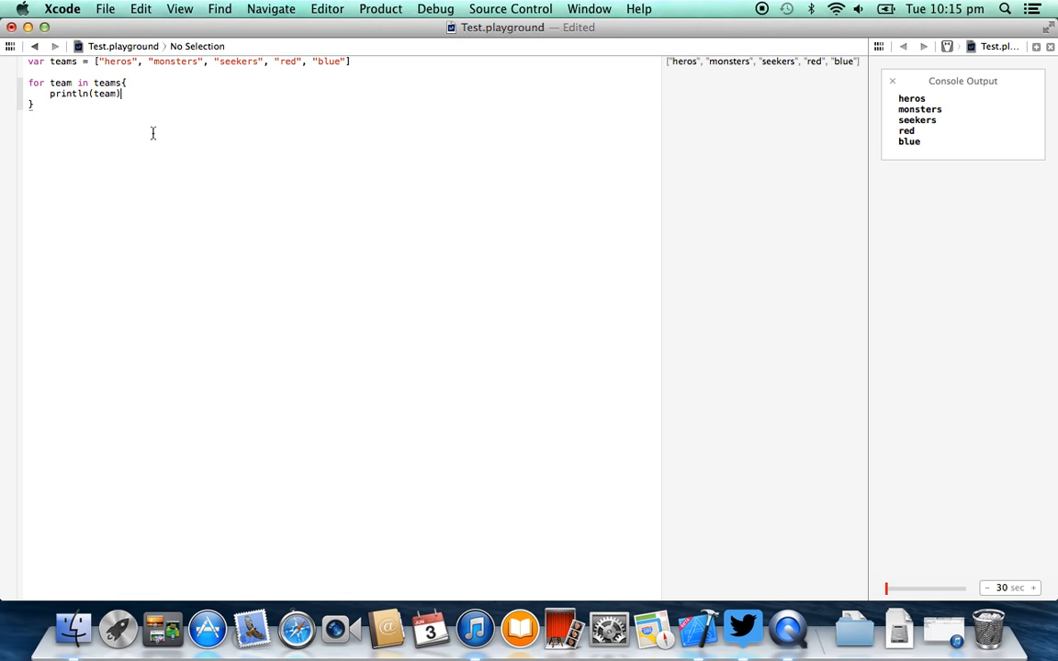
mouse_move(277, 162)
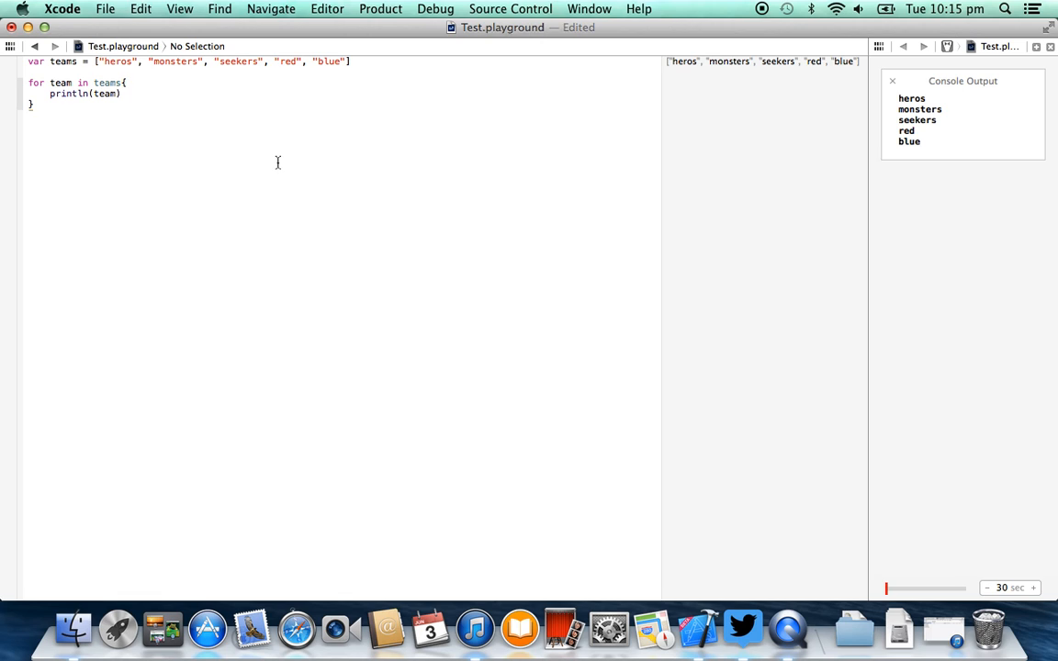
mouse_move(127, 139)
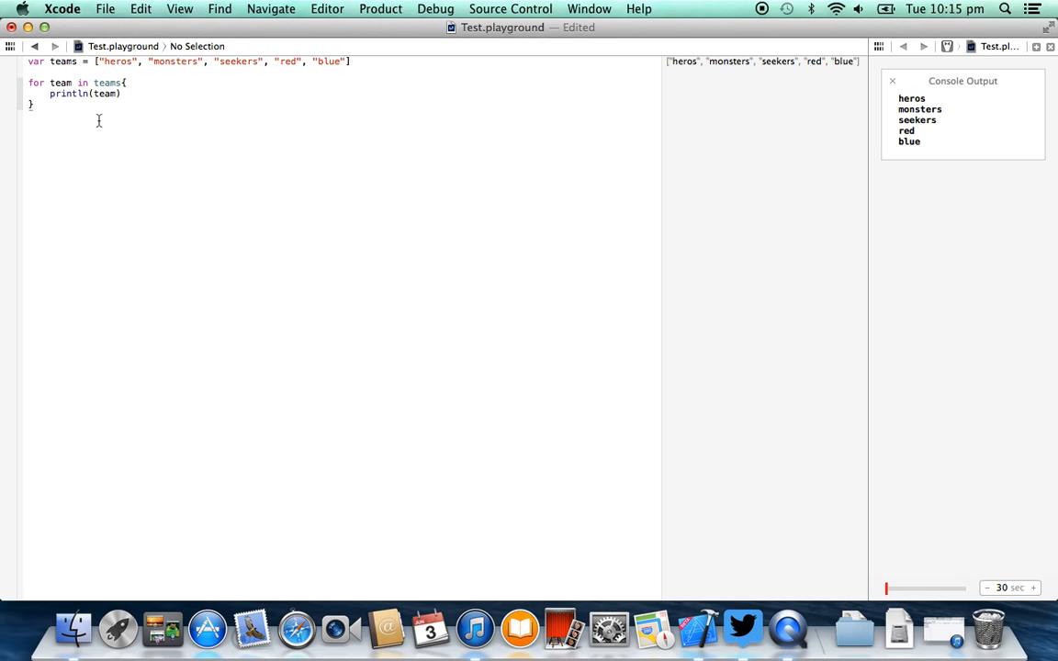
Write the C-style loop header `for (var i = 0; i < 3; ++i){`.
text(f)
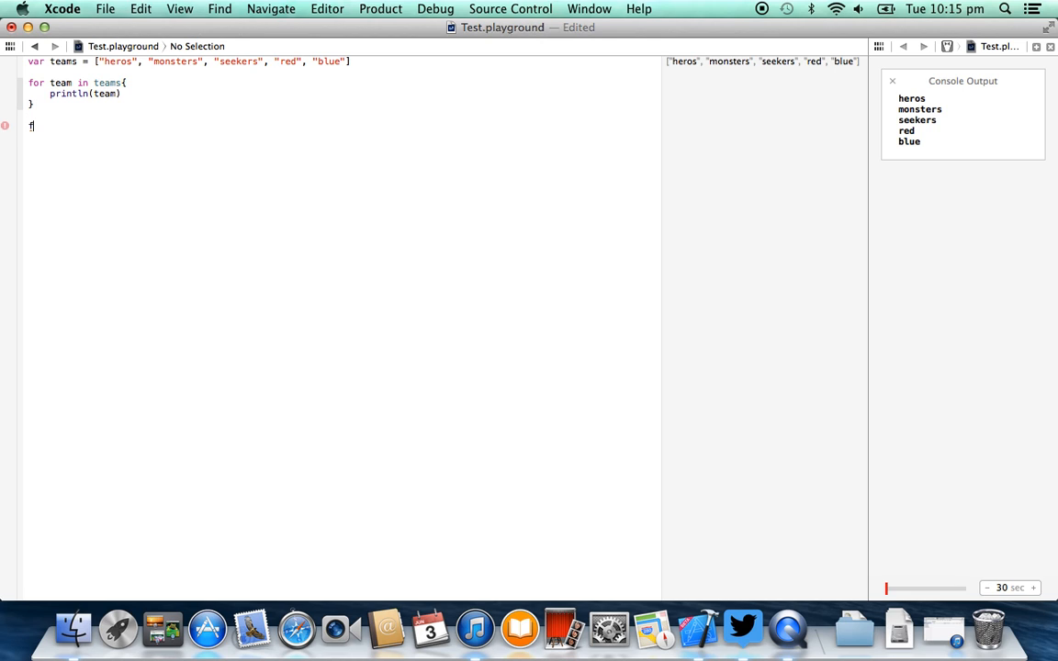
text(or)
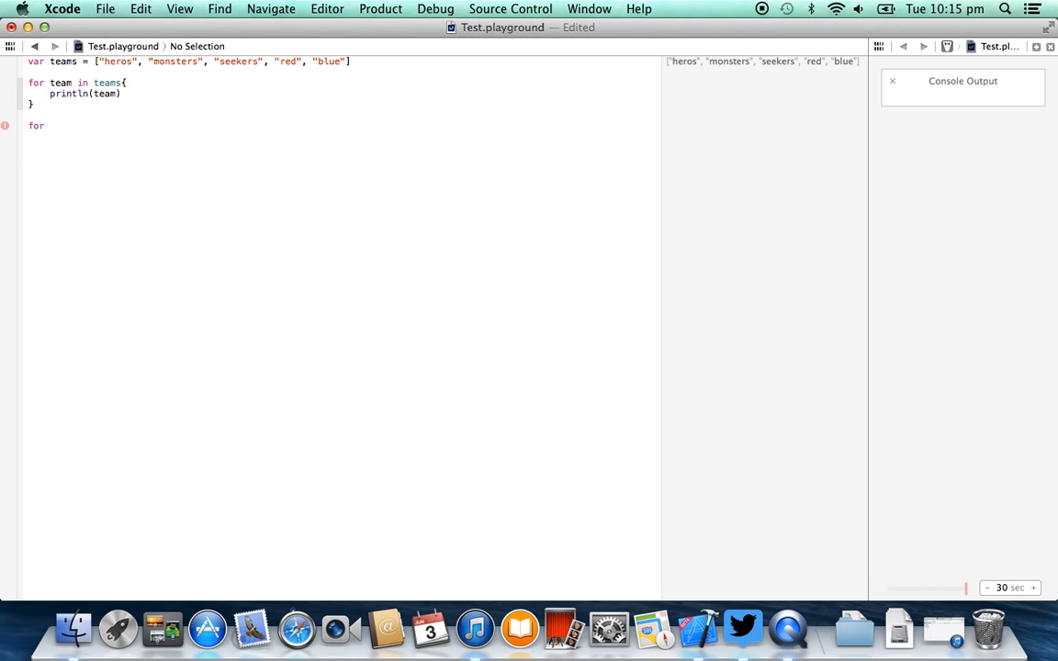
text((var i ))
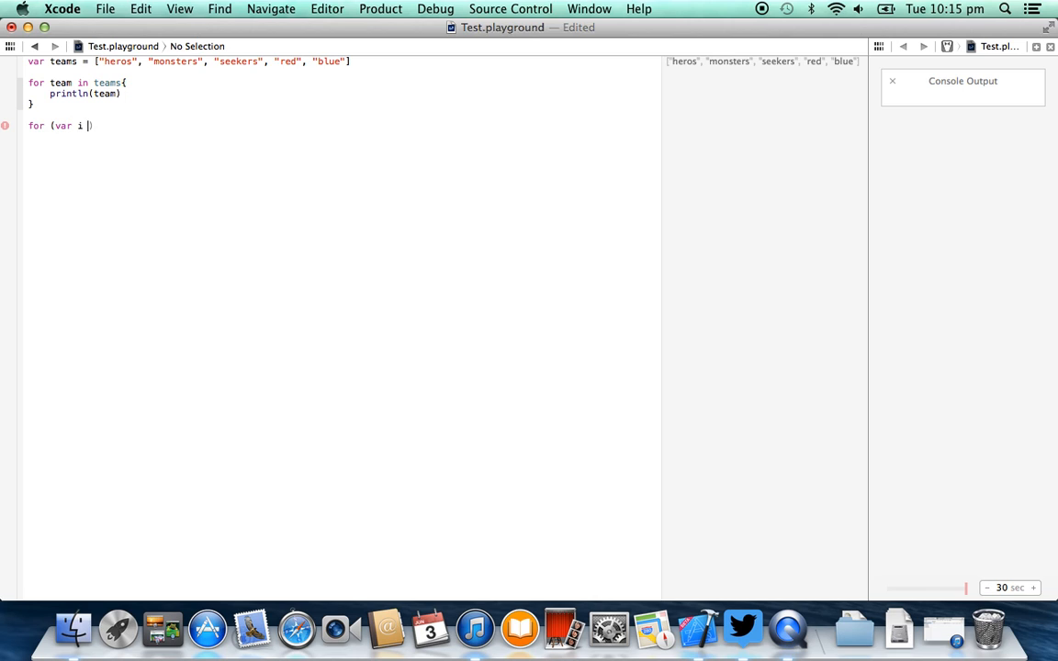
text(= 0)
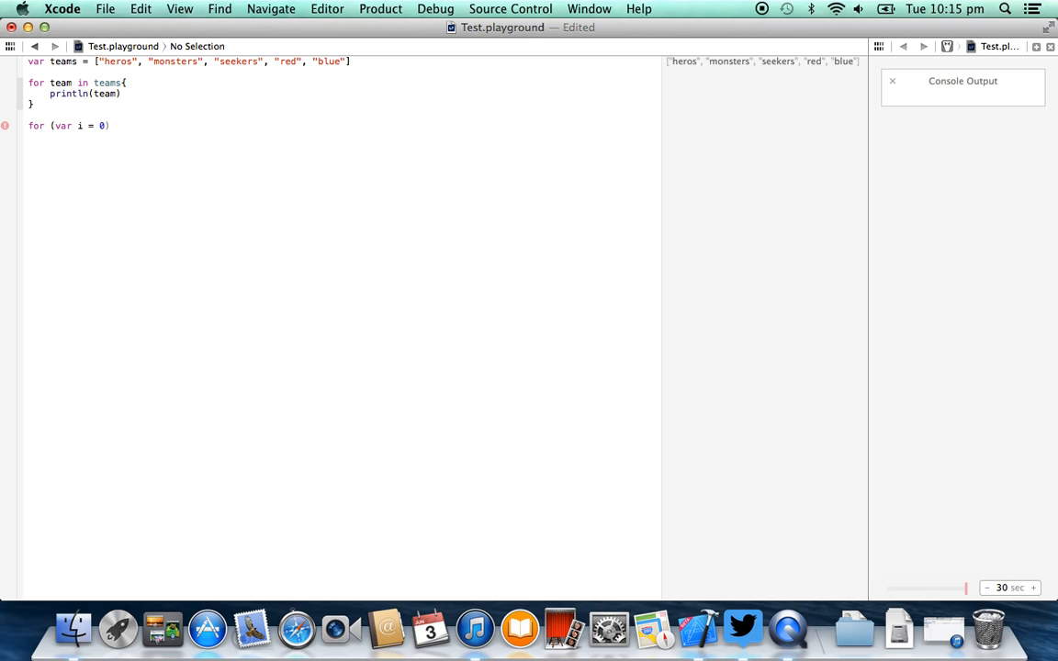
text(;)
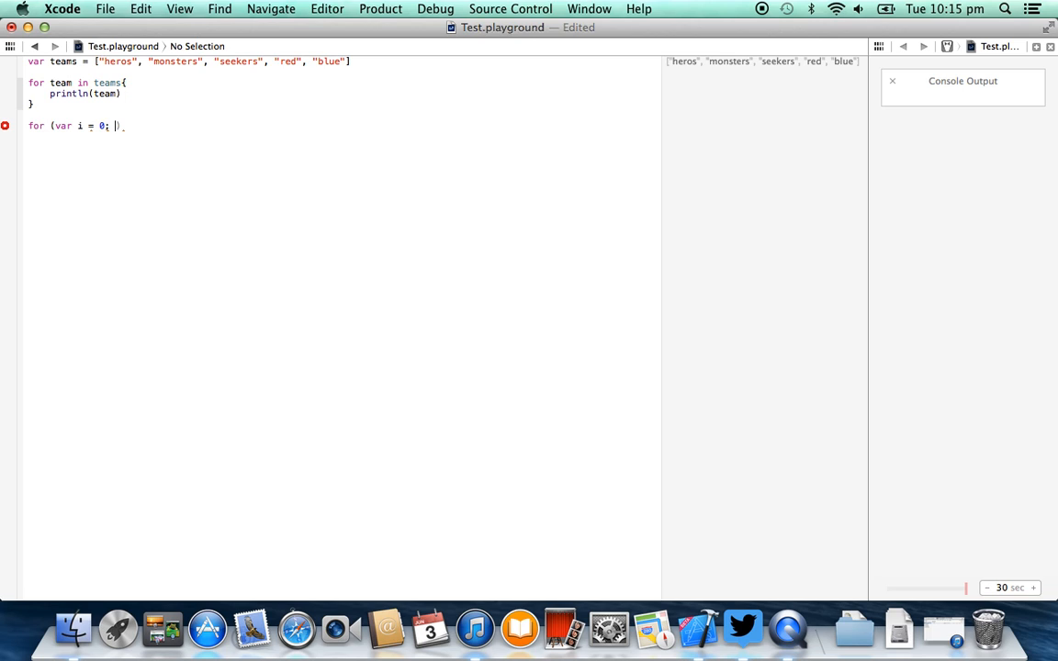
text(i)
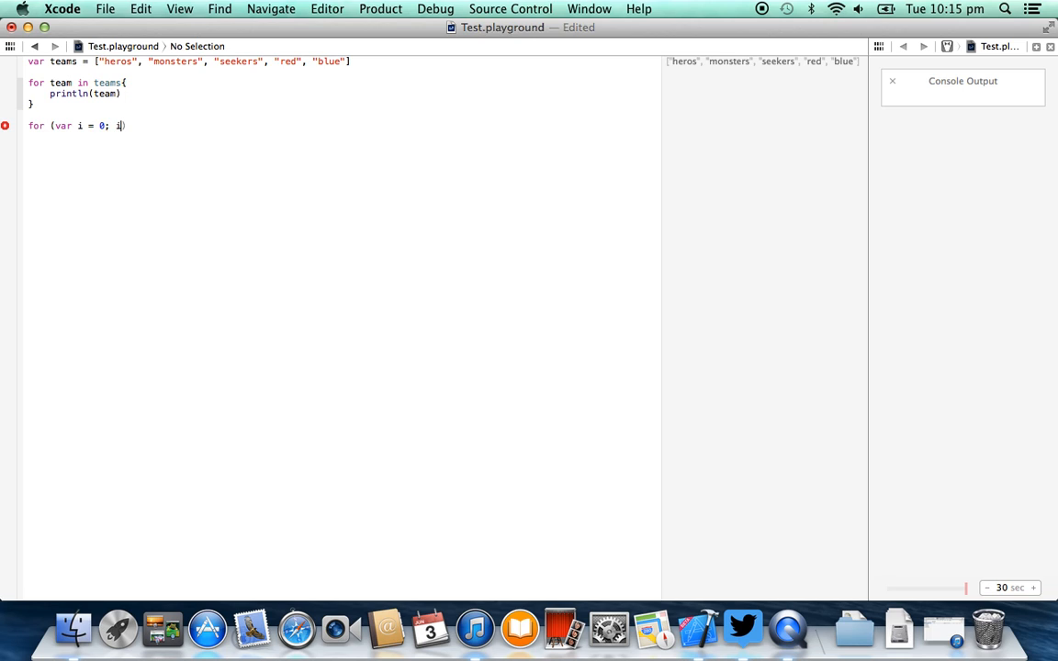
text(<)
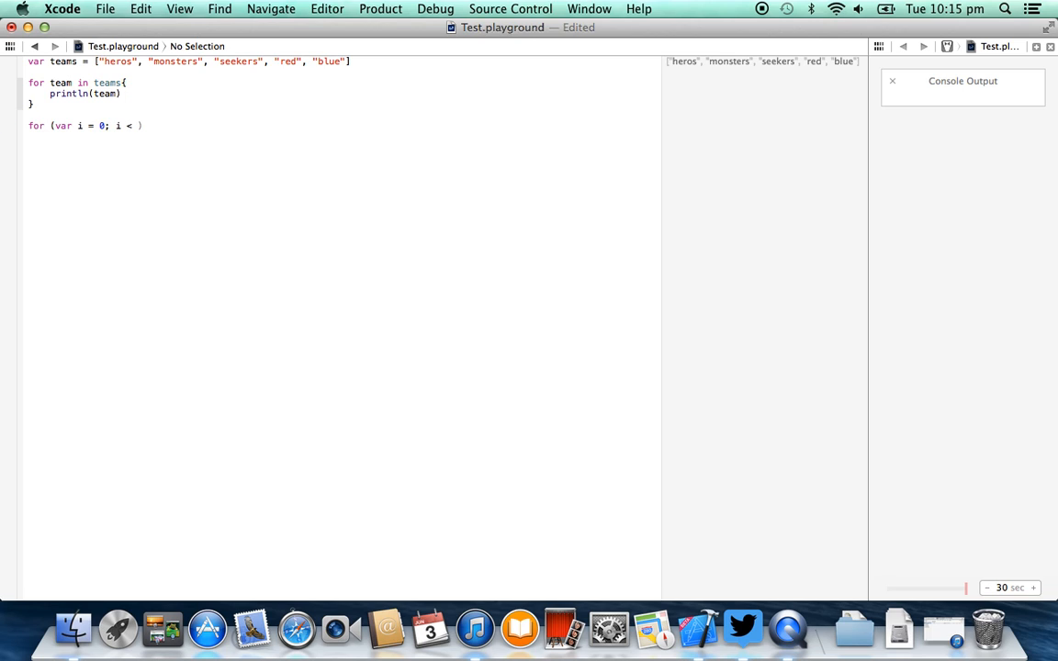
text(3;)
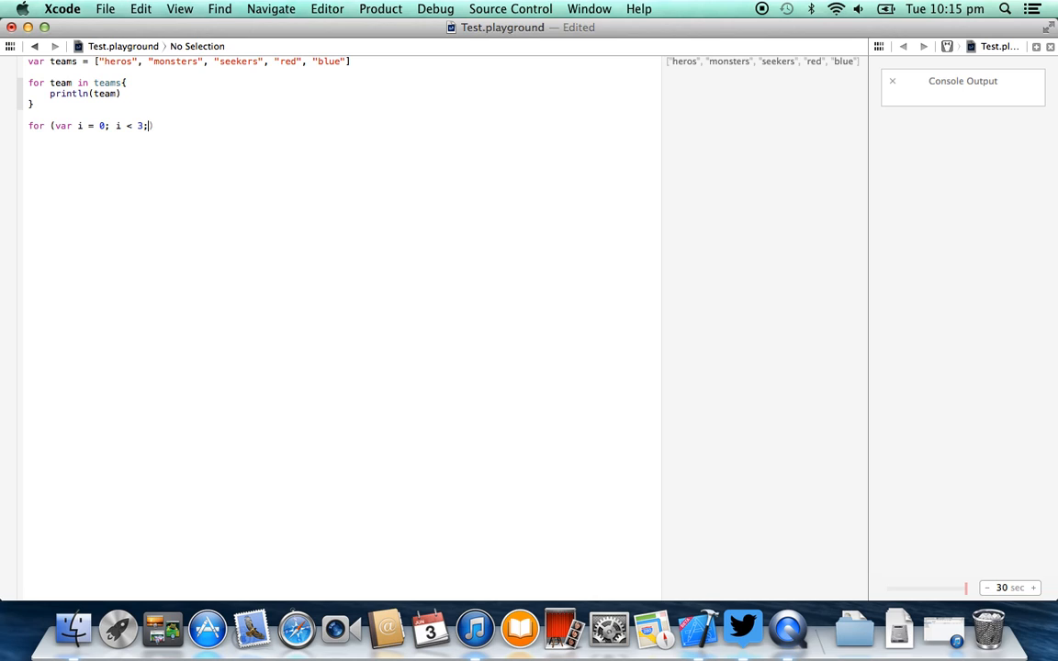
text(" ")
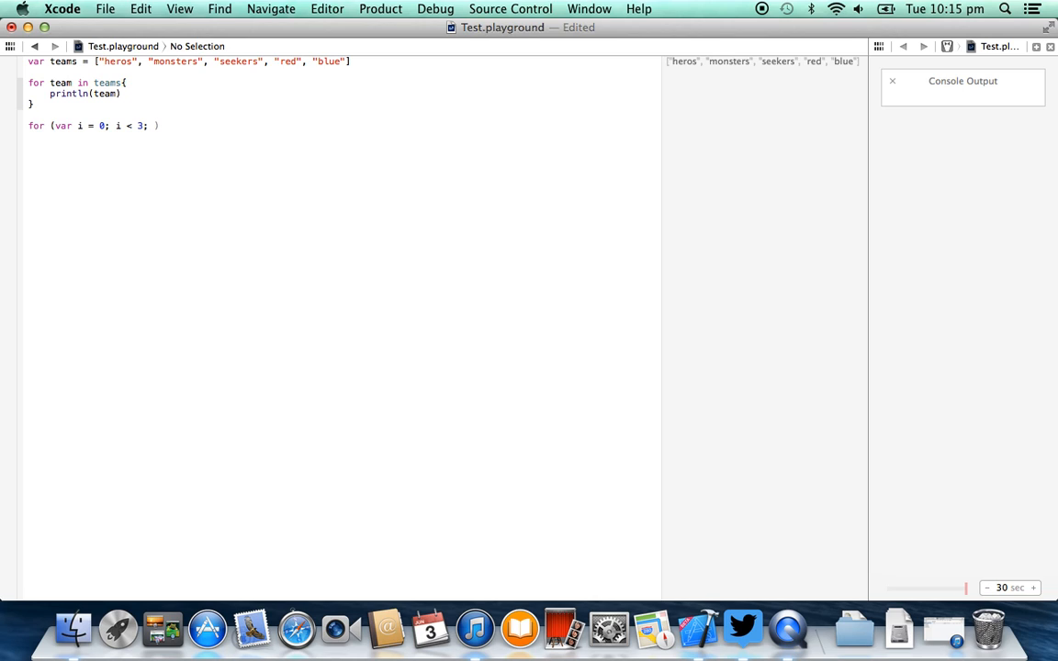
text(++i)
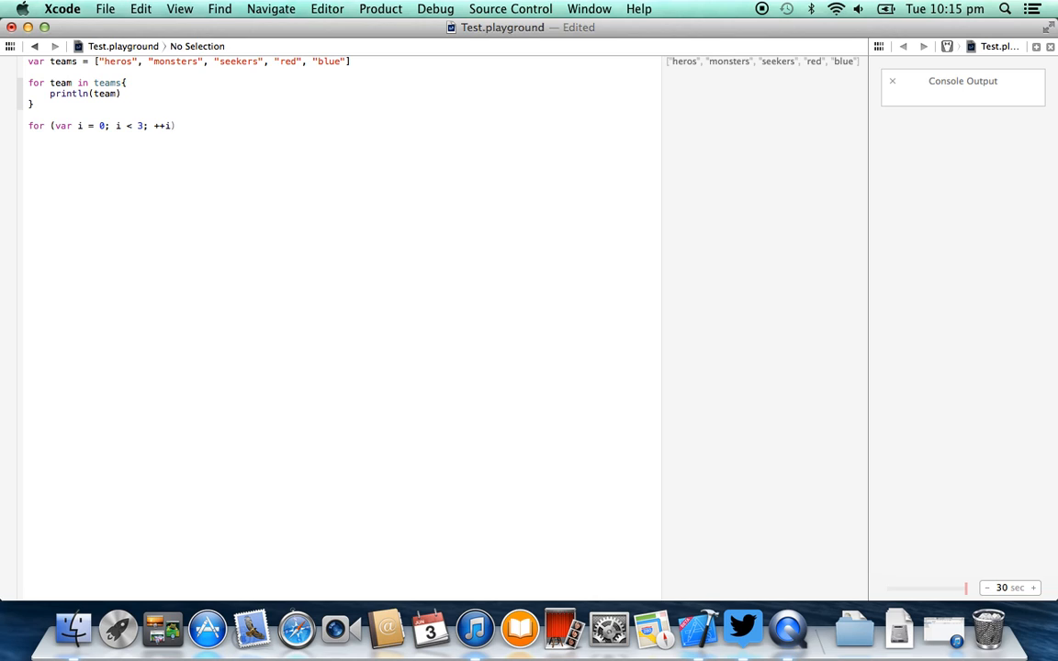
text({)
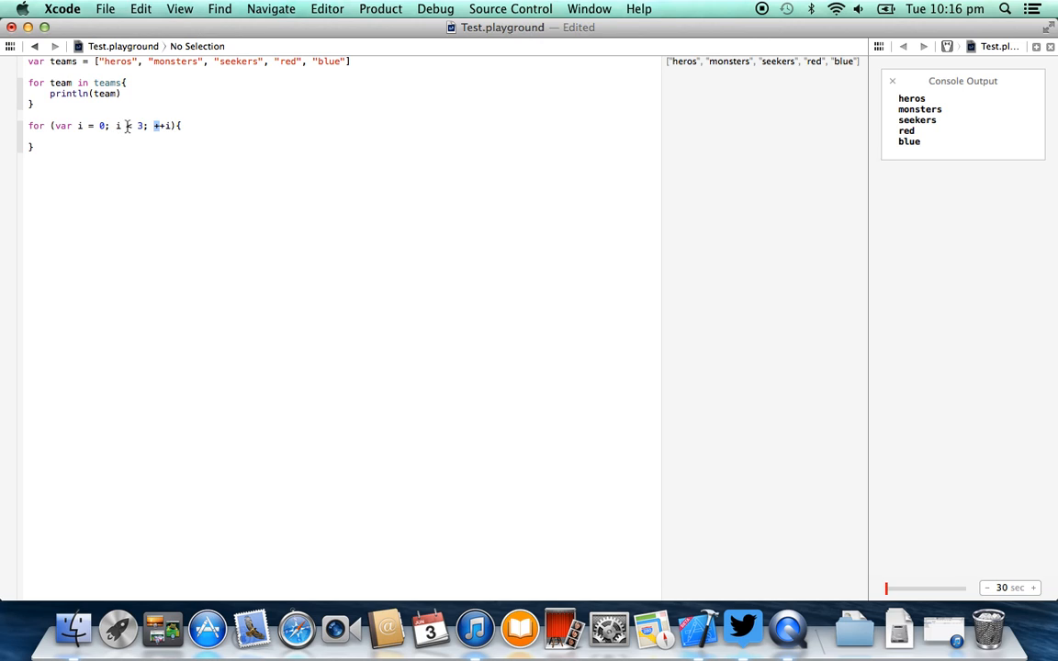
Fill the loop body with `println(teams[i])` so the console lists heros, monsters, seekers.
text(<)
text(println()
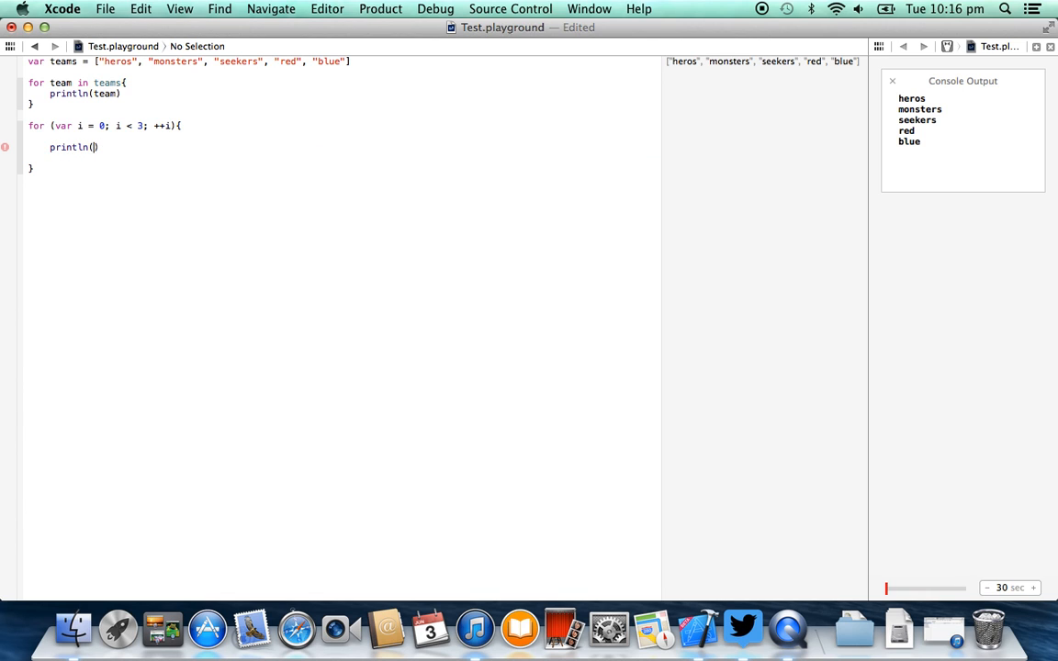
text(teams[)
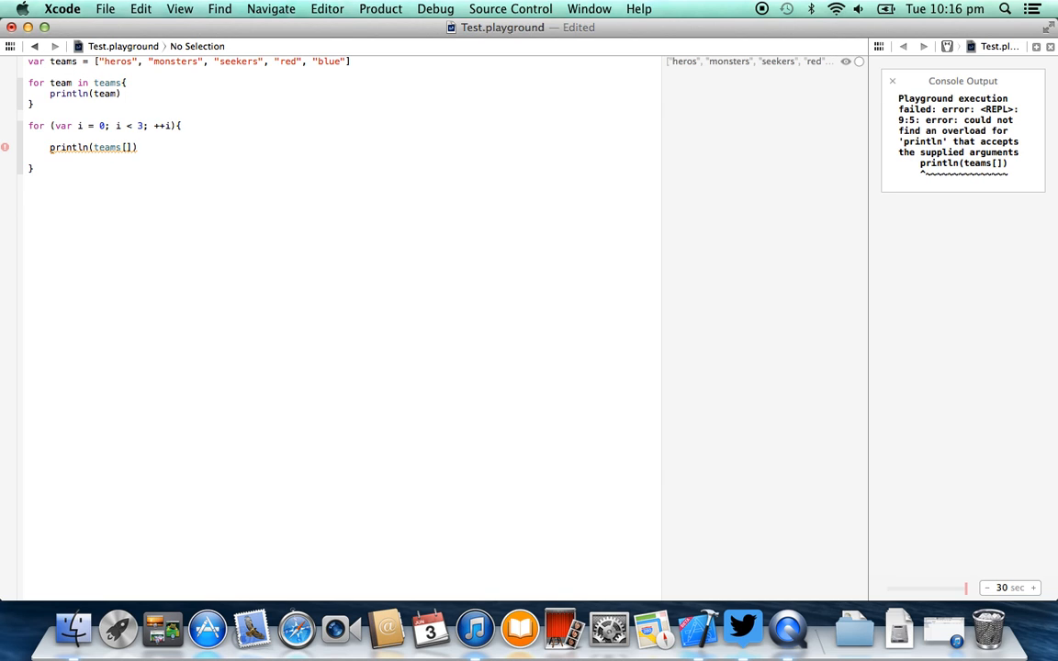
text(i)
text(//)
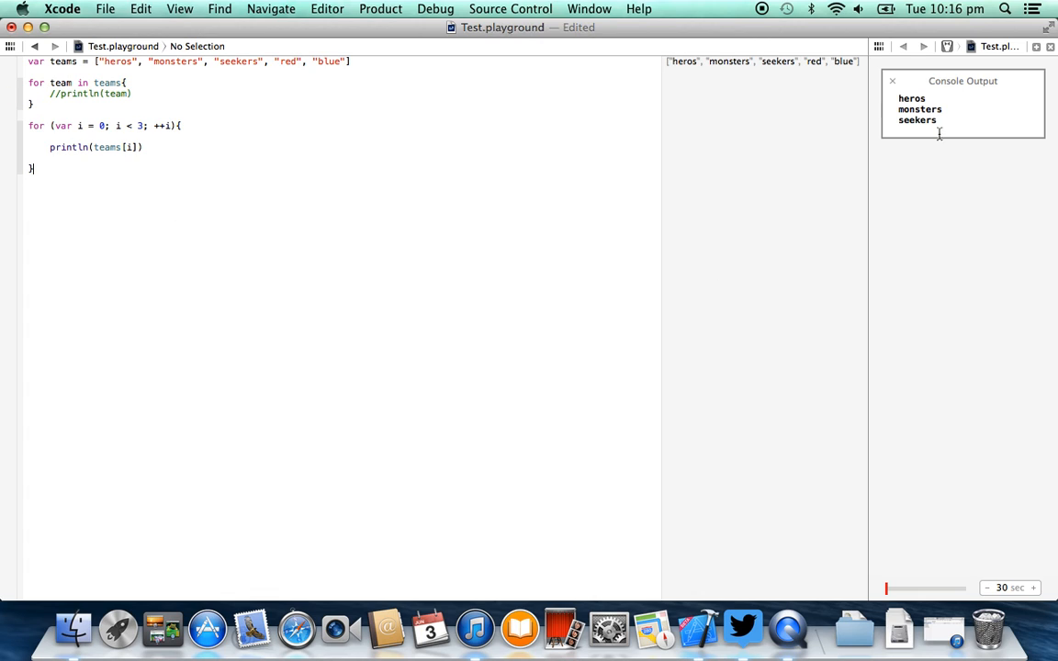
mouse_move(951, 113)
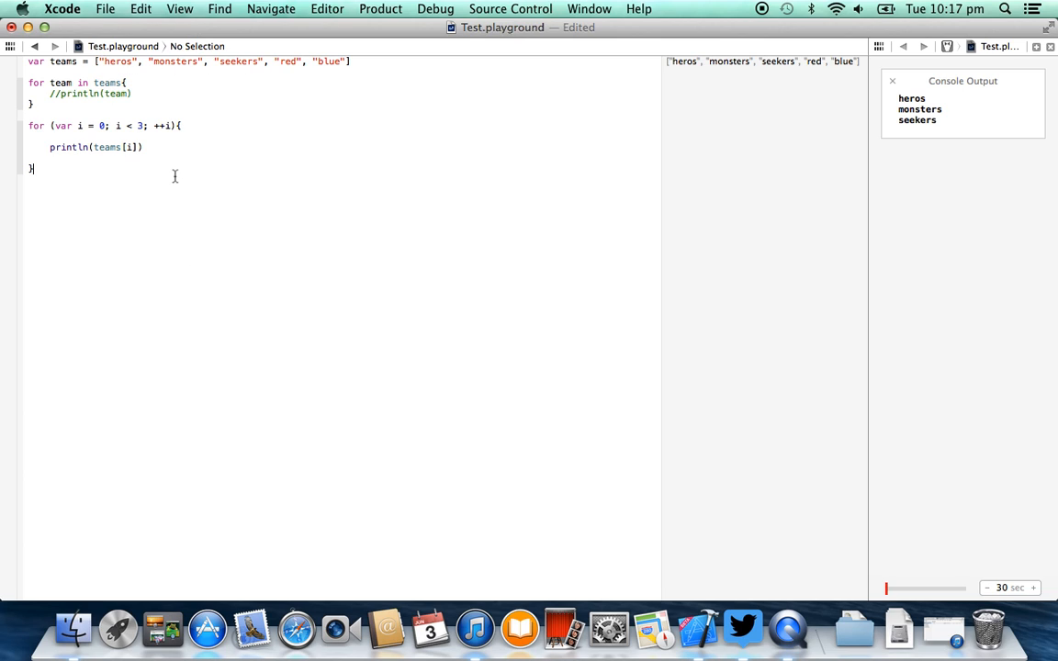
mouse_move(128, 174)
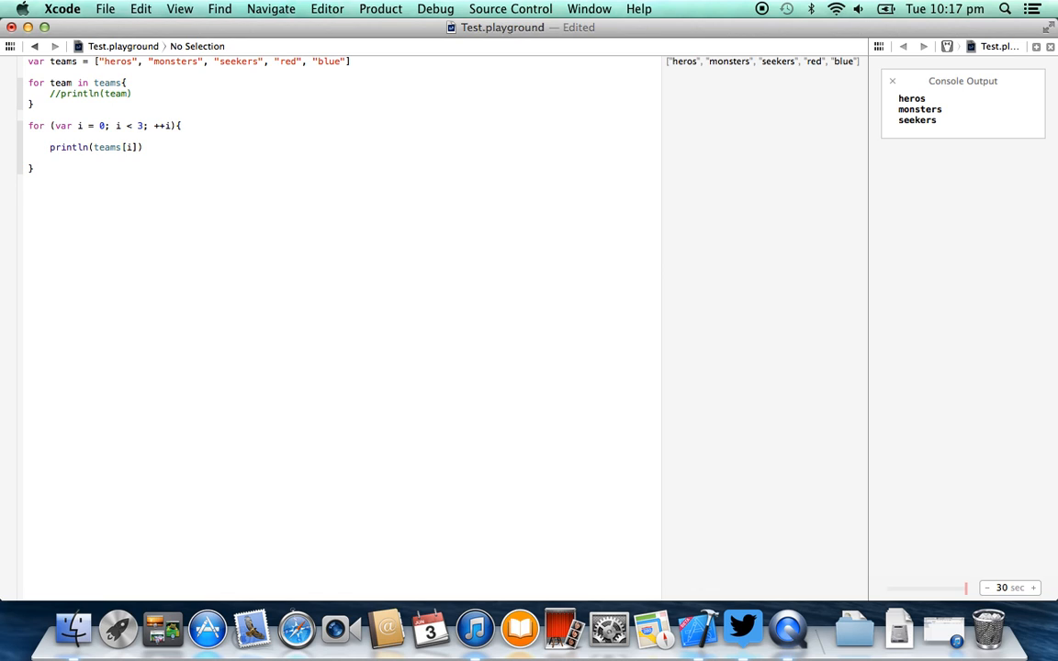
text(while()
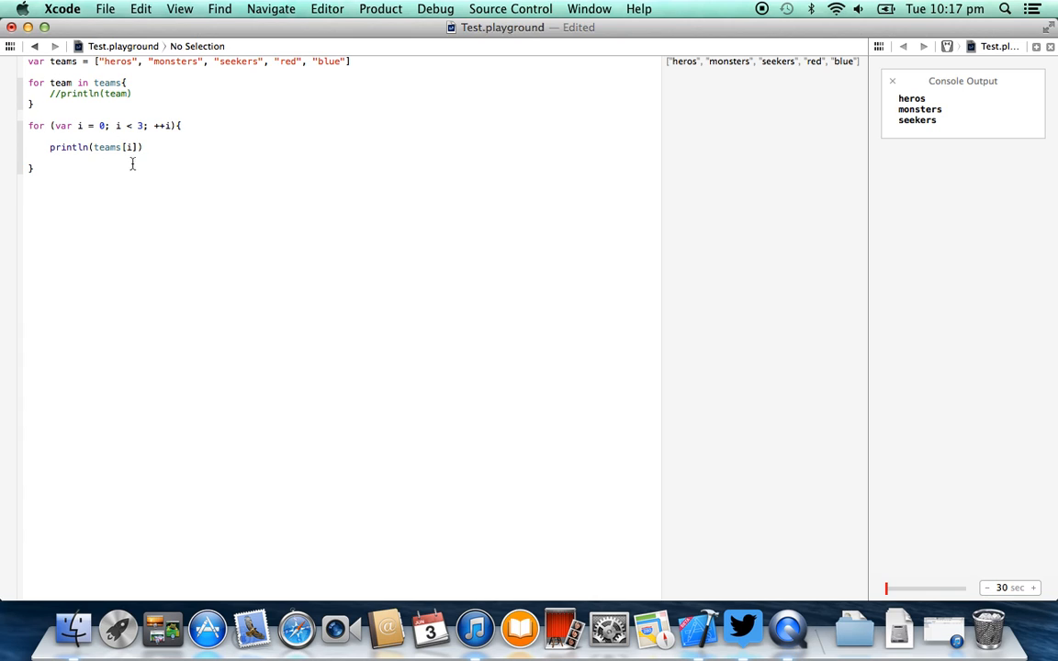
drag(30, 125, 144, 147)
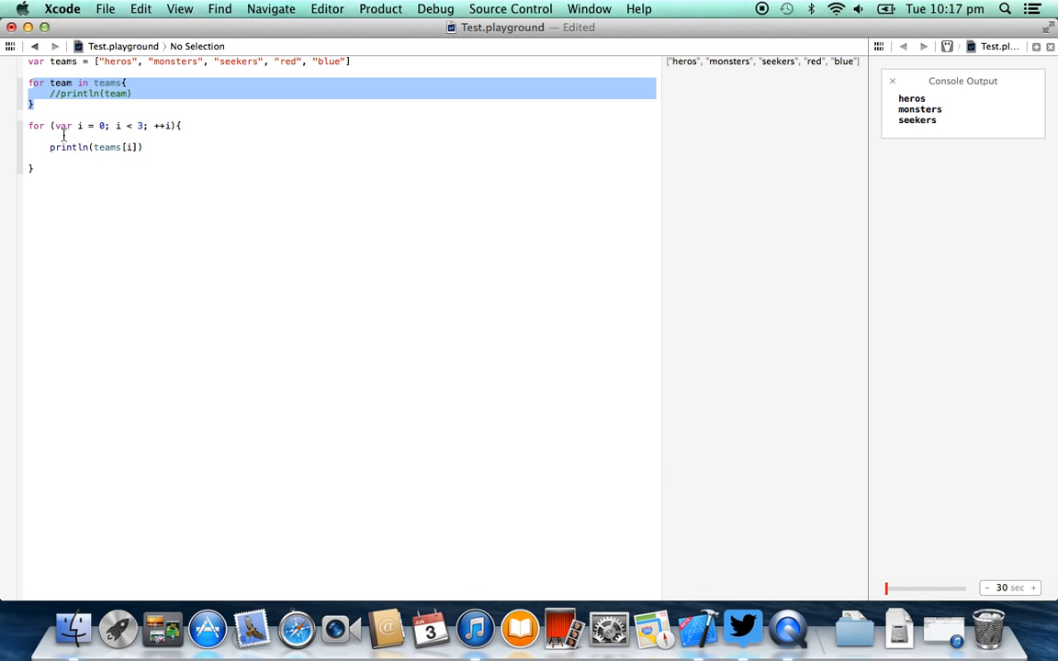
click(33, 86)
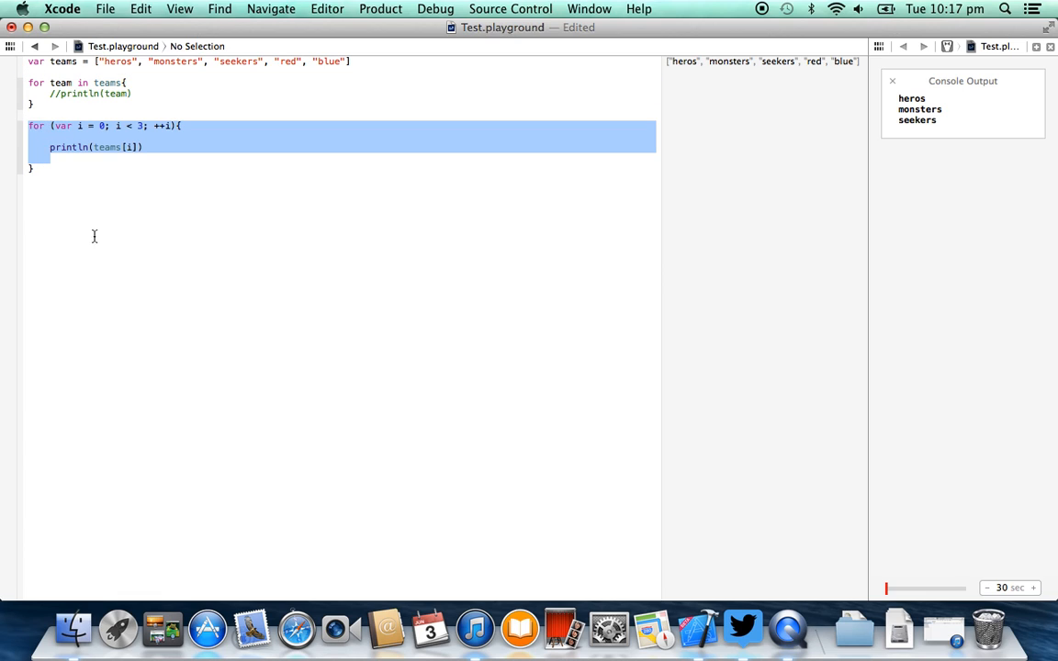
click(483, 305)
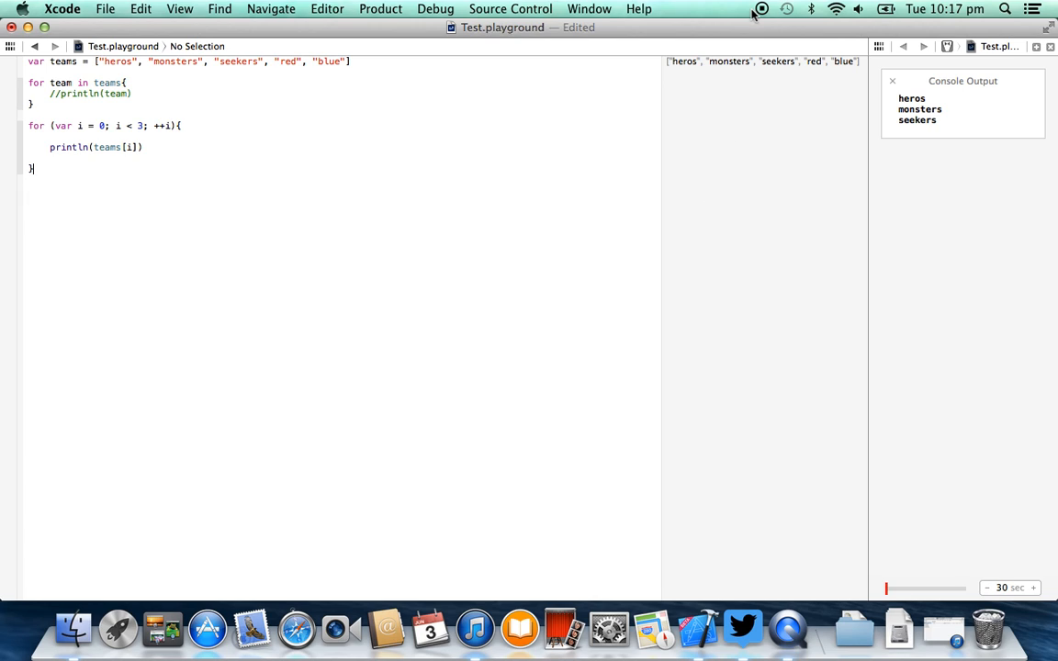
mouse_move(771, 20)
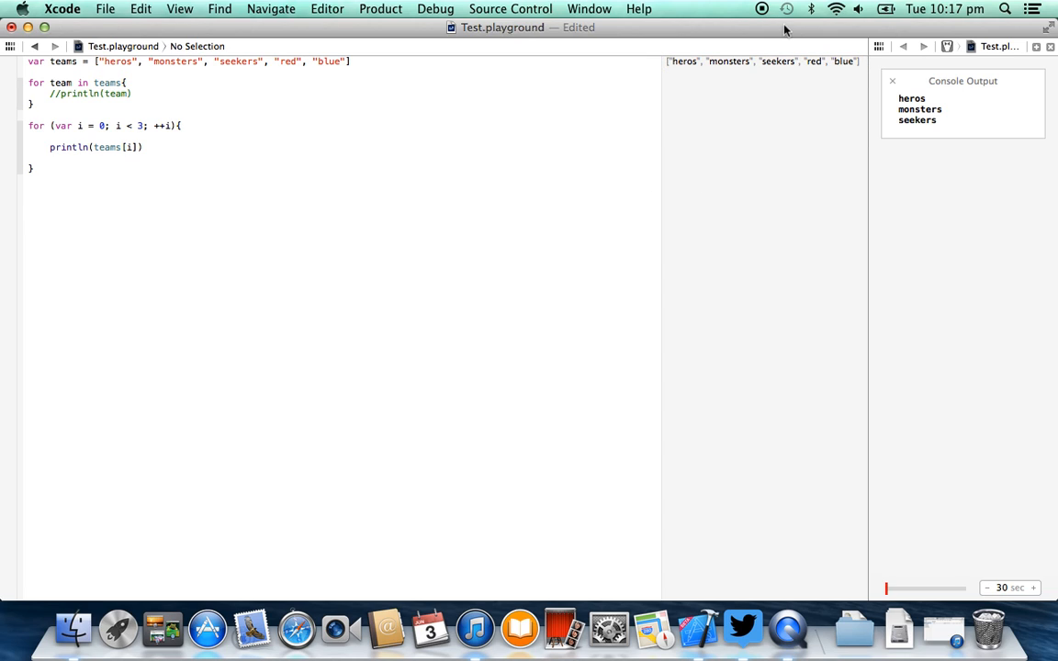
click(33, 172)
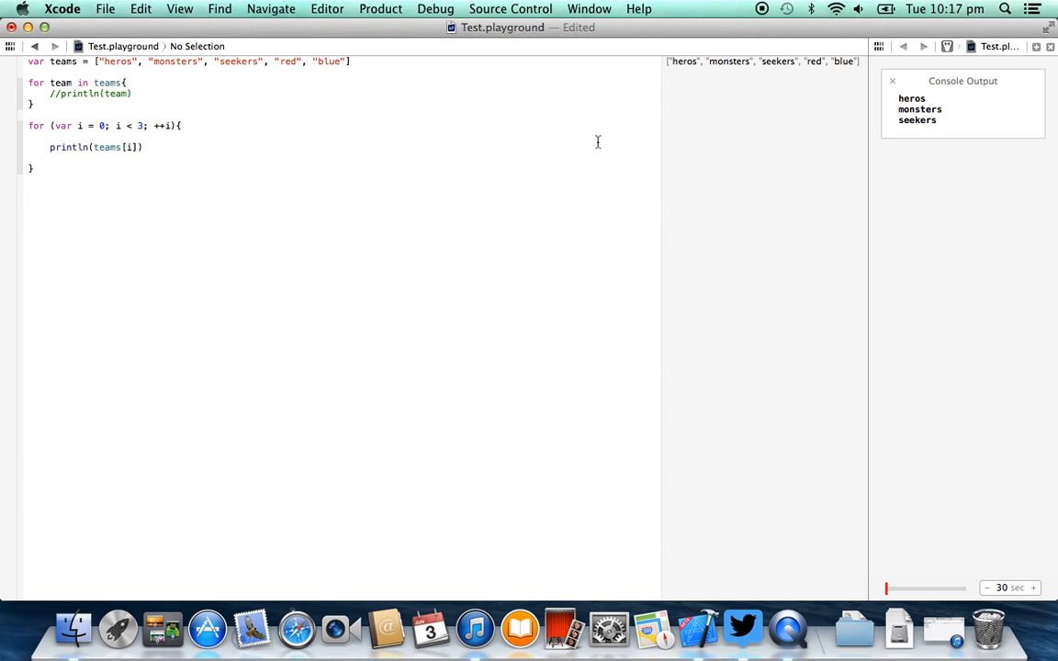
mouse_move(694, 78)
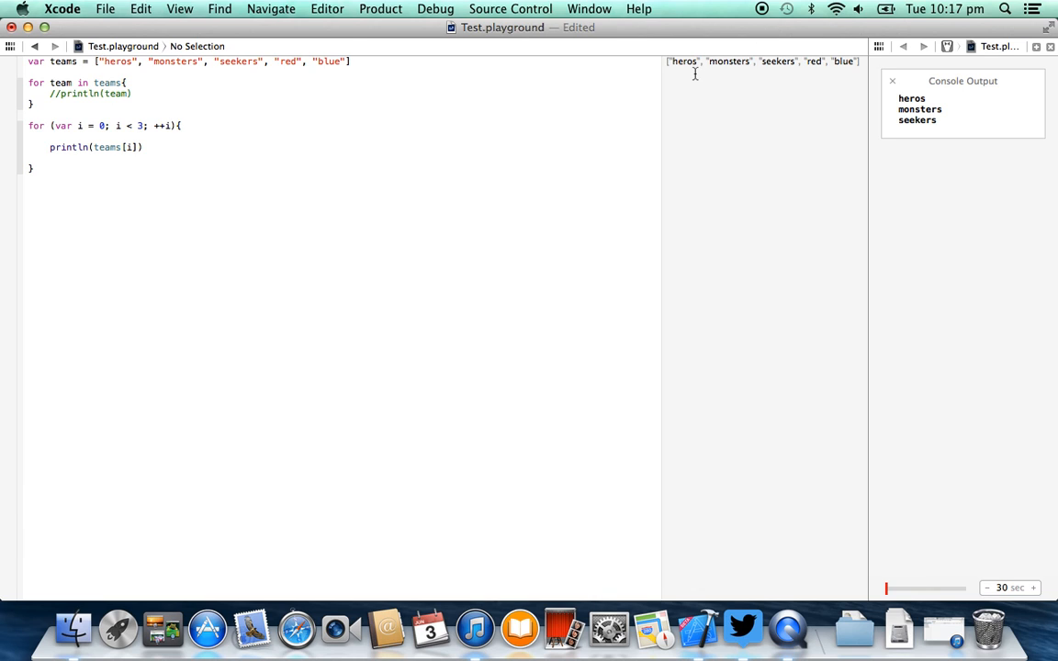
mouse_move(463, 182)
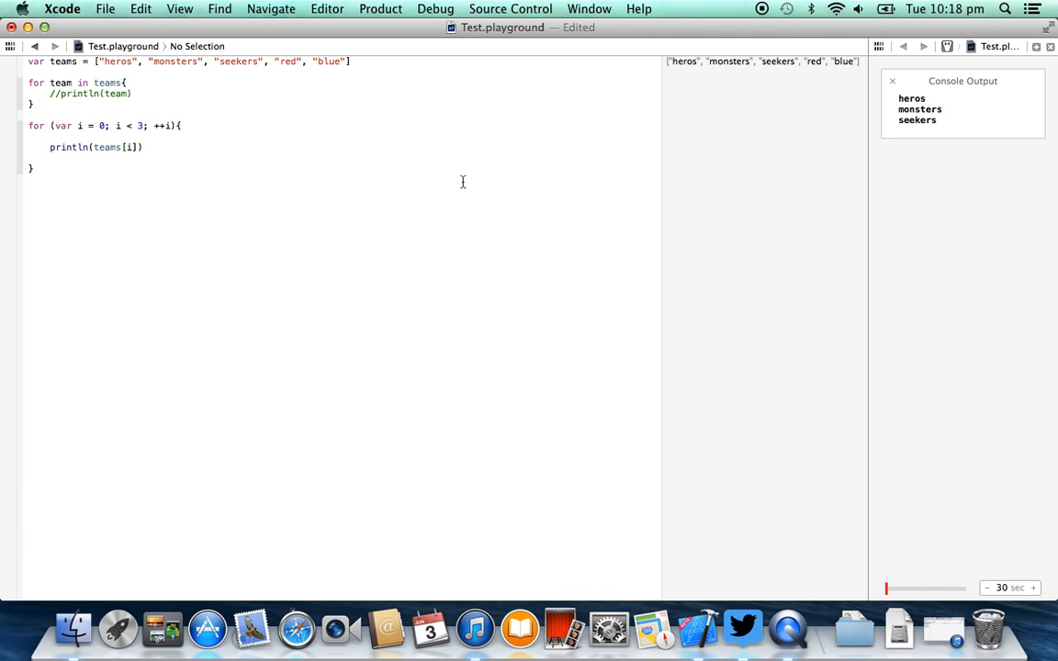